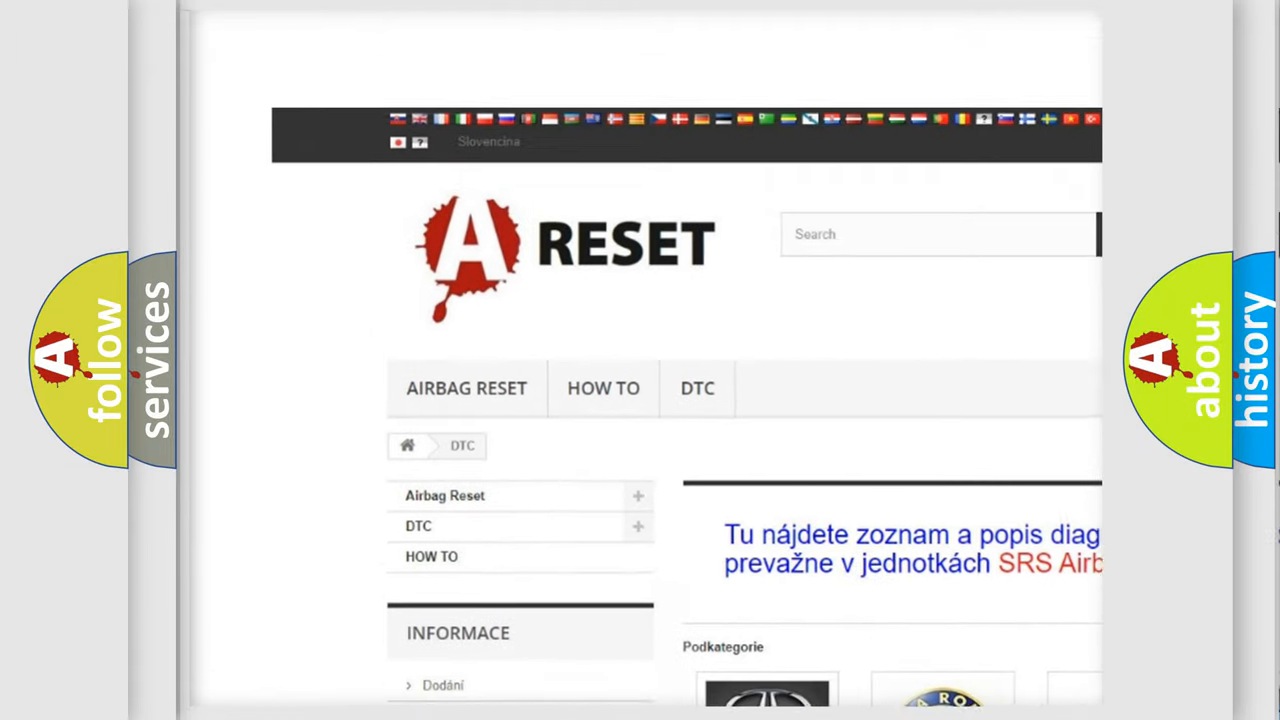
Step: Go to the ALFA ROMEO DTC subcategory and scroll through its airbag diagnostic code list
scroll(down, 3)
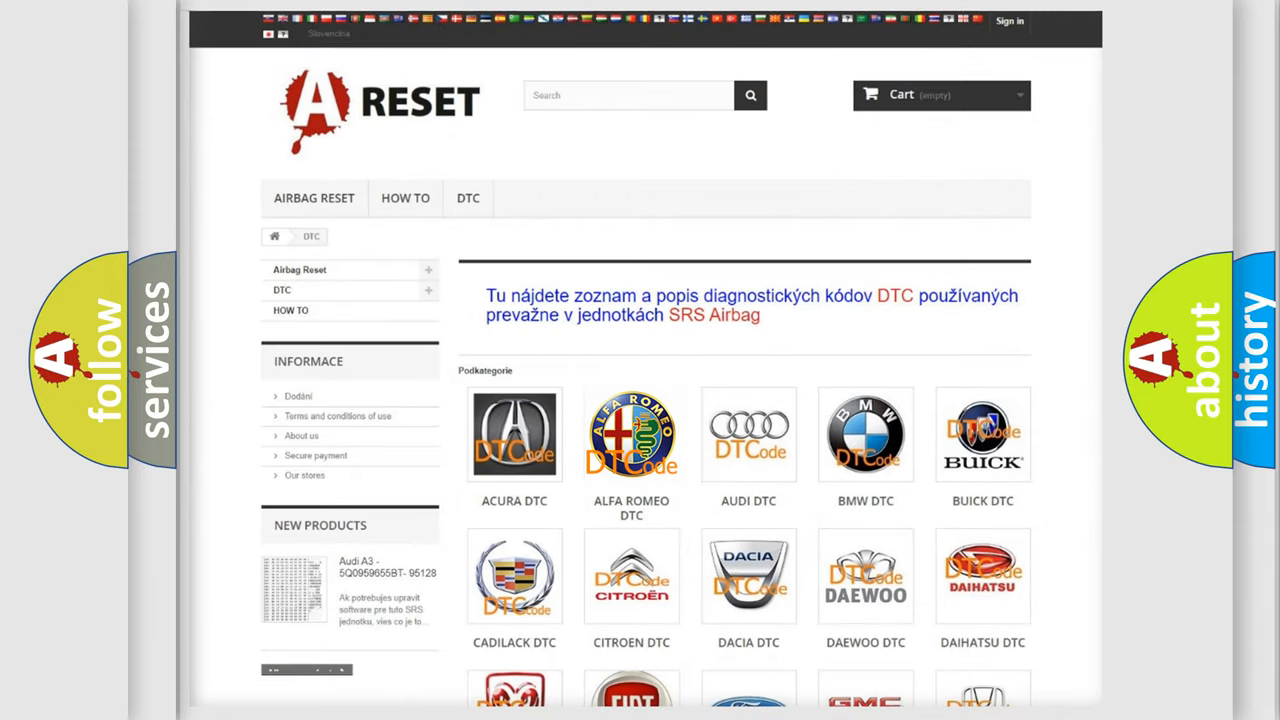
click(632, 434)
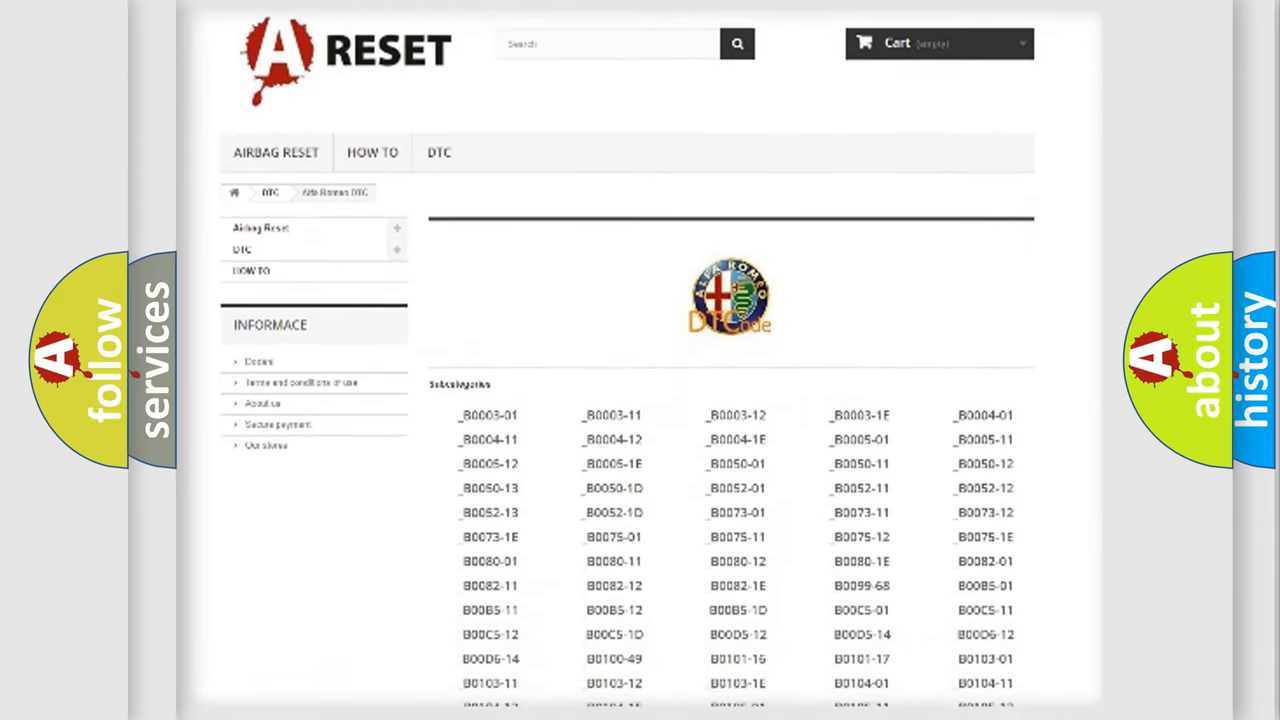
scroll(down, 3)
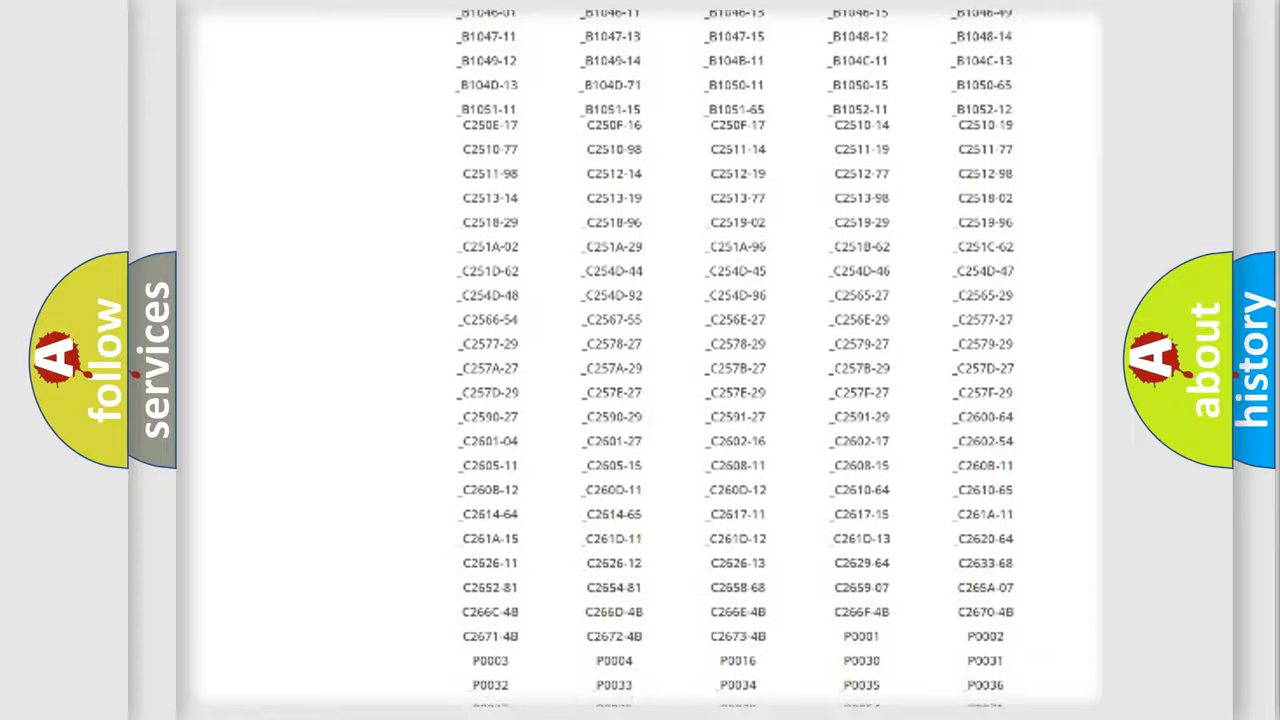